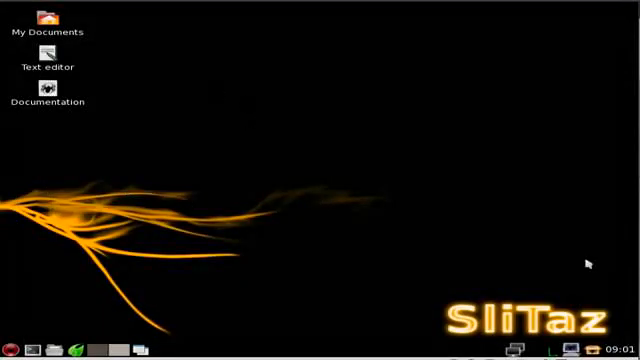
{"action": "mouse_move", "coordinate": [72, 172]}
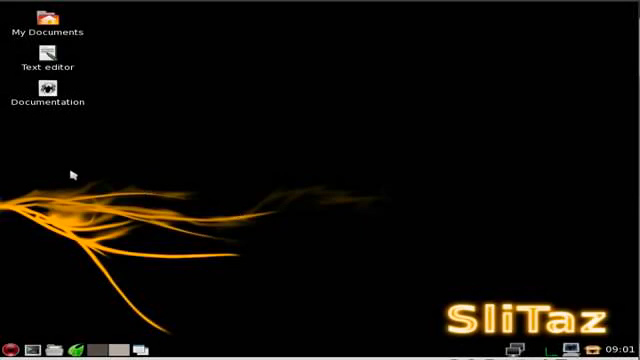
{"action": "mouse_move", "coordinate": [190, 140]}
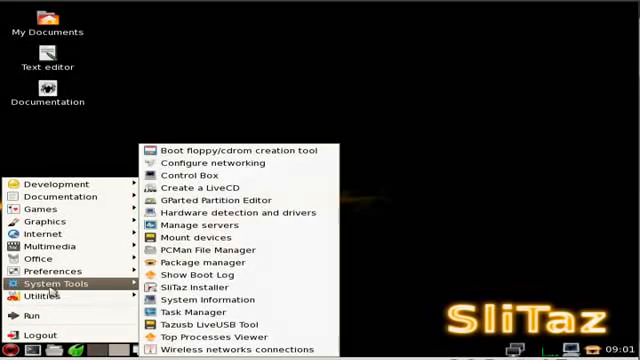
{"action": "mouse_move", "coordinate": [192, 274]}
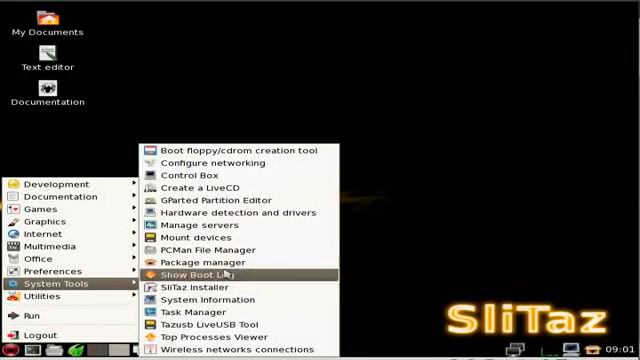
{"action": "mouse_move", "coordinate": [225, 263]}
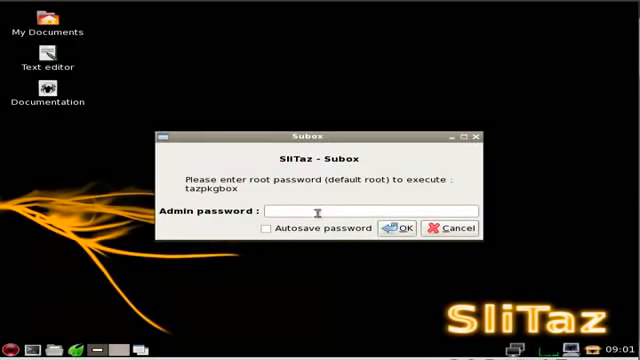
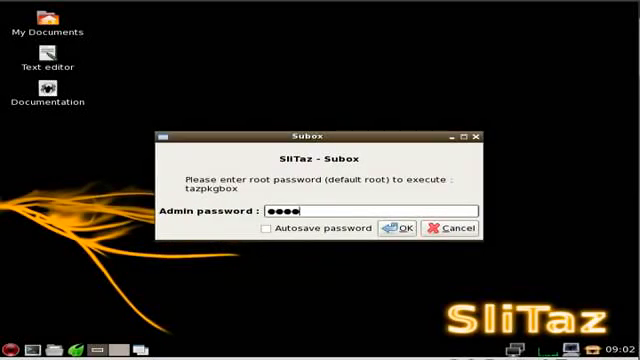
Confirm the password to open the Packages Manager showing 202 installed packages.
{"action": "left_click", "coordinate": [401, 229]}
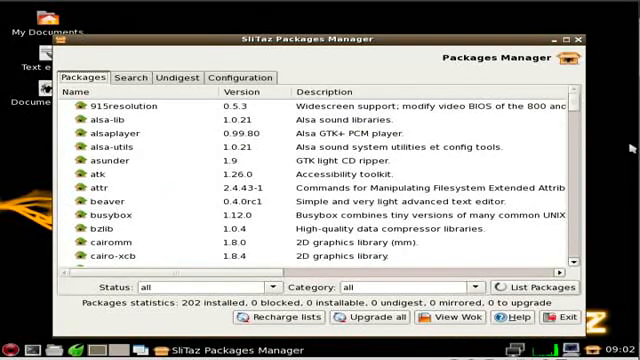
{"action": "scroll", "scroll_direction": "down", "scroll_amount": 3}
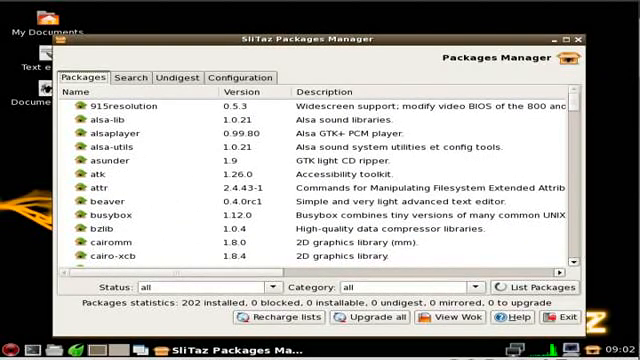
Recharge the package lists from the mirror to get 2087 installable packages.
{"action": "left_click", "coordinate": [285, 317]}
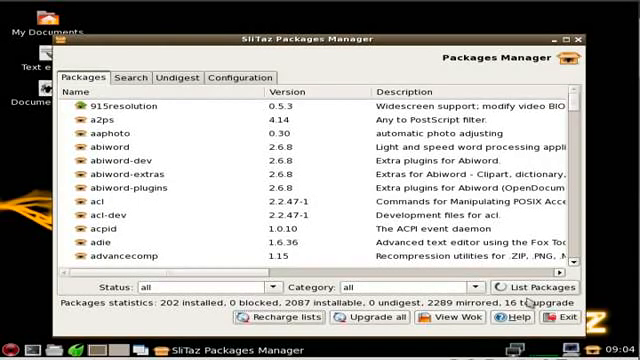
Scroll to the end of the package list to find zenity 2.28.0.
{"action": "scroll", "scroll_direction": "down", "scroll_amount": 3}
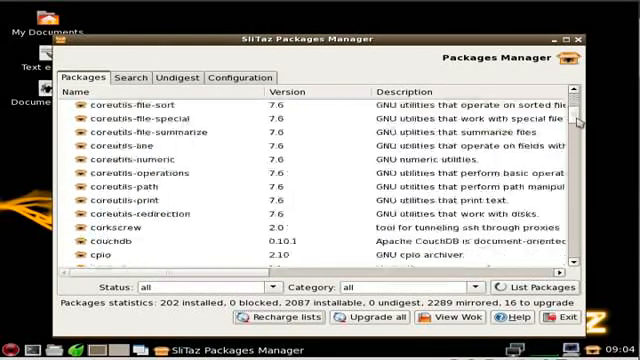
{"action": "scroll", "scroll_direction": "down", "scroll_amount": 3}
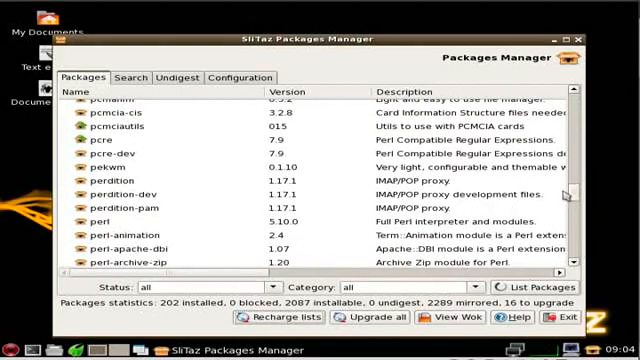
{"action": "scroll", "scroll_direction": "down", "scroll_amount": 3}
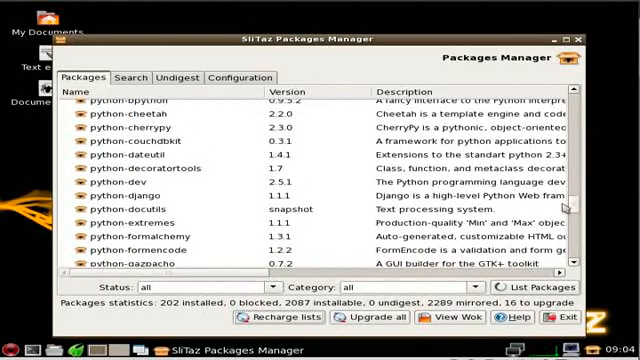
{"action": "scroll", "scroll_direction": "down", "scroll_amount": 3}
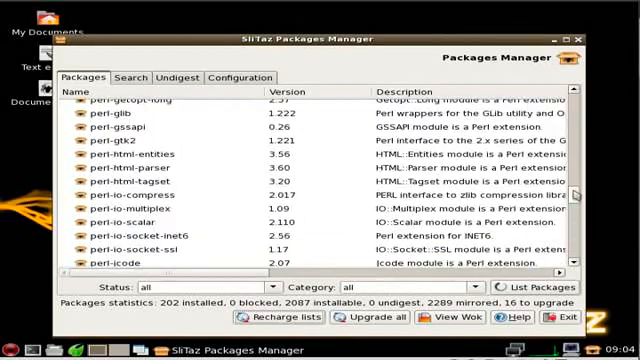
{"action": "scroll", "scroll_direction": "down", "scroll_amount": 3}
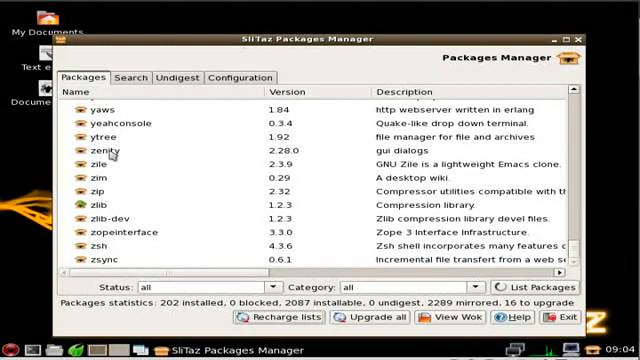
Open zenity's package details and browse its file list.
{"action": "double_click", "coordinate": [90, 146]}
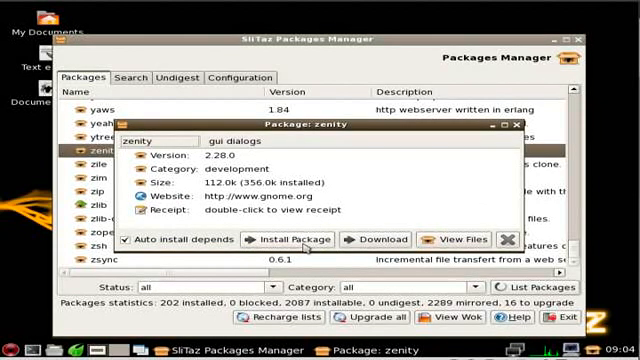
{"action": "mouse_move", "coordinate": [455, 239]}
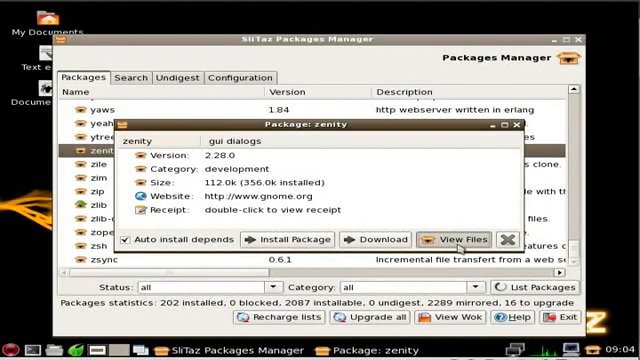
{"action": "left_click", "coordinate": [446, 240]}
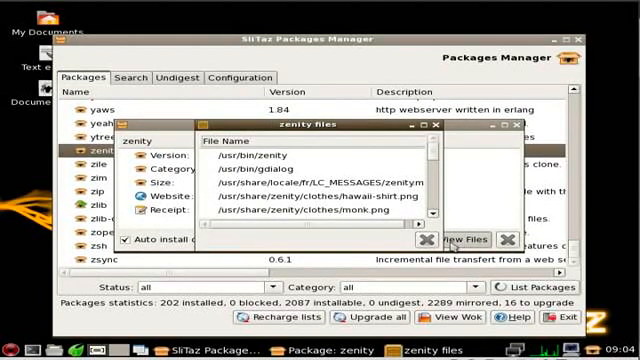
{"action": "scroll", "scroll_direction": "down", "scroll_amount": 3}
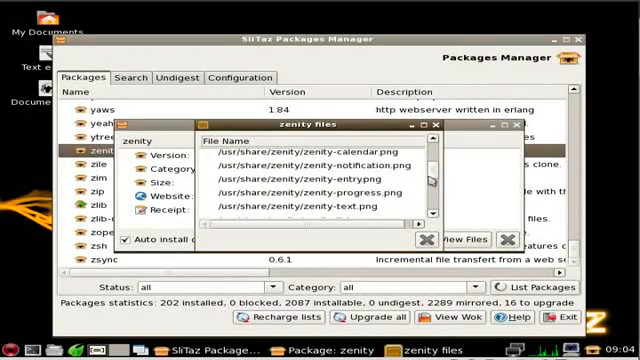
{"action": "scroll", "scroll_direction": "down", "scroll_amount": 3}
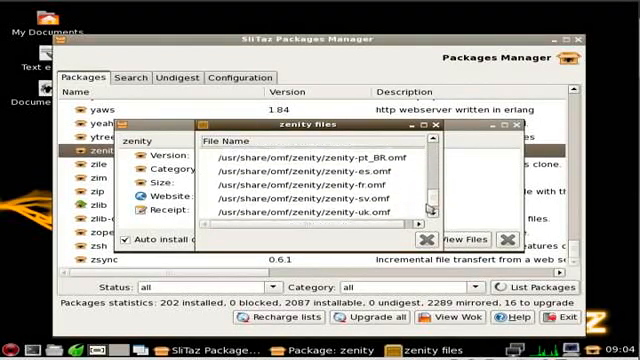
{"action": "scroll", "scroll_direction": "up", "scroll_amount": 3}
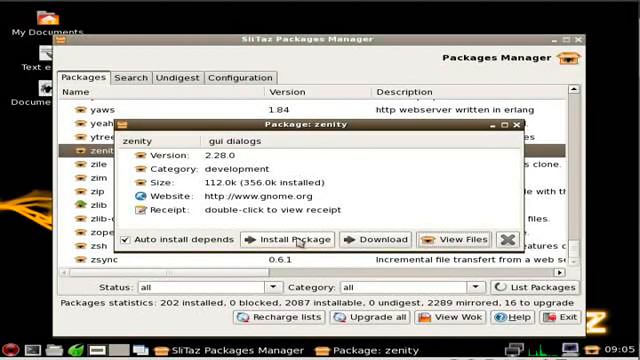
Install zenity 2.28.0 and close the finished installation log.
{"action": "left_click", "coordinate": [290, 239]}
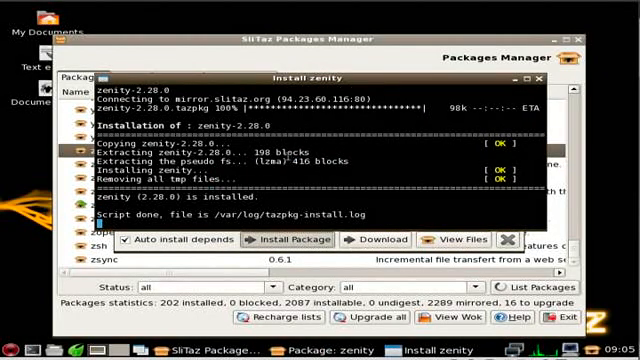
{"action": "left_click", "coordinate": [536, 75]}
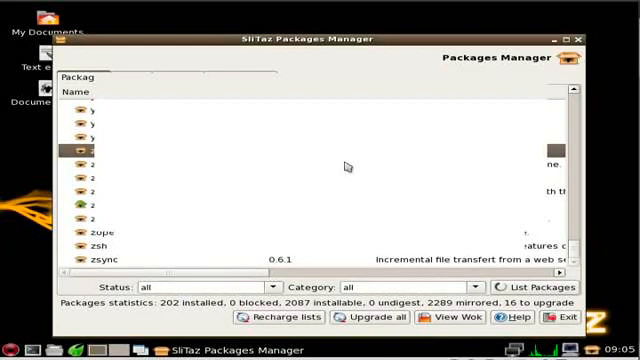
{"action": "mouse_move", "coordinate": [240, 174]}
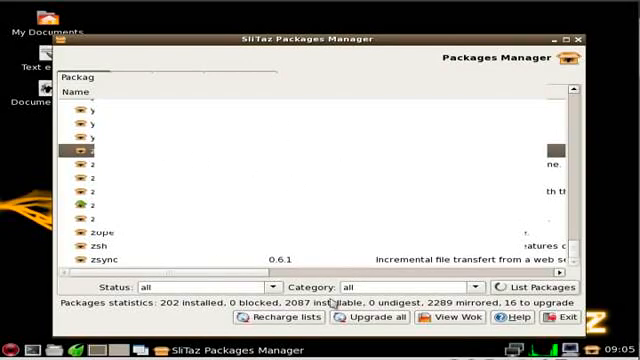
{"action": "mouse_move", "coordinate": [253, 230]}
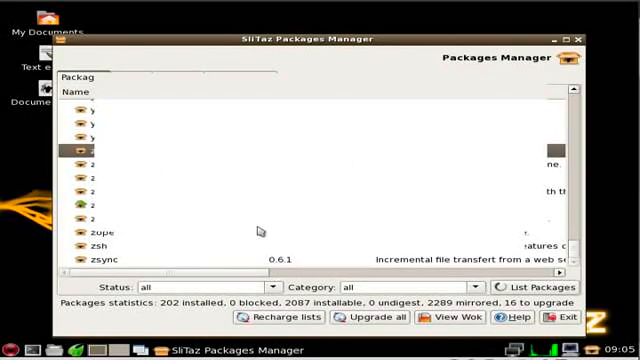
{"action": "mouse_move", "coordinate": [277, 227]}
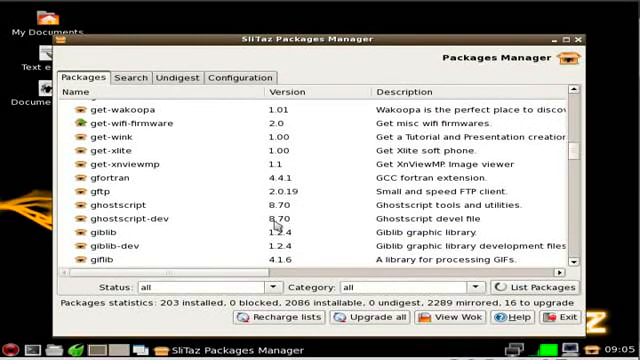
{"action": "mouse_move", "coordinate": [167, 187]}
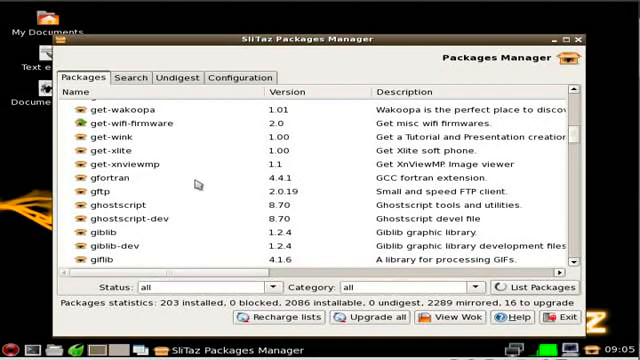
{"action": "mouse_move", "coordinate": [195, 132]}
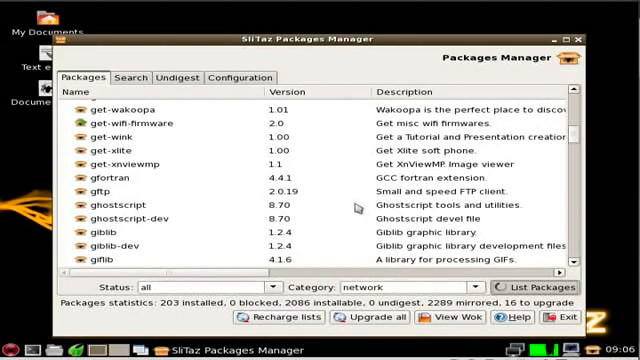
Scroll through the network-category packages such as cadaver, claws-mail and wireshark.
{"action": "scroll", "scroll_direction": "down", "scroll_amount": 3}
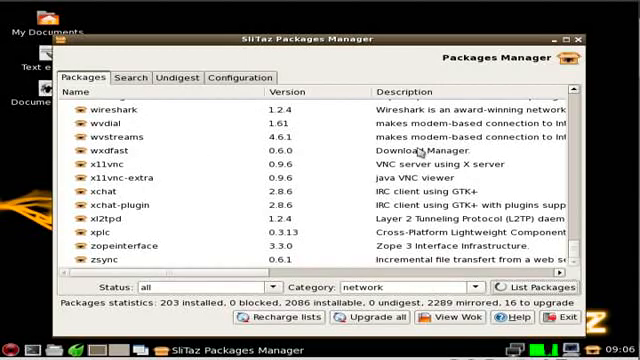
{"action": "scroll", "scroll_direction": "up", "scroll_amount": 3}
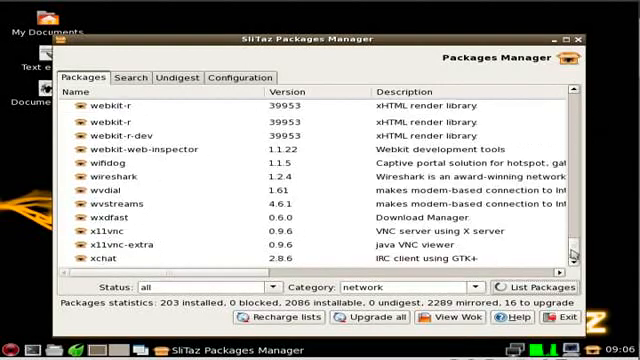
{"action": "scroll", "scroll_direction": "up", "scroll_amount": 3}
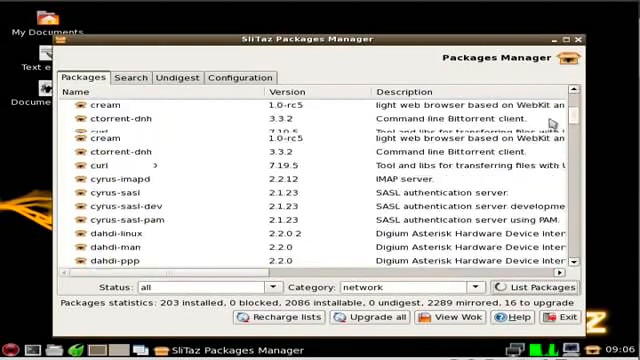
{"action": "scroll", "scroll_direction": "up", "scroll_amount": 3}
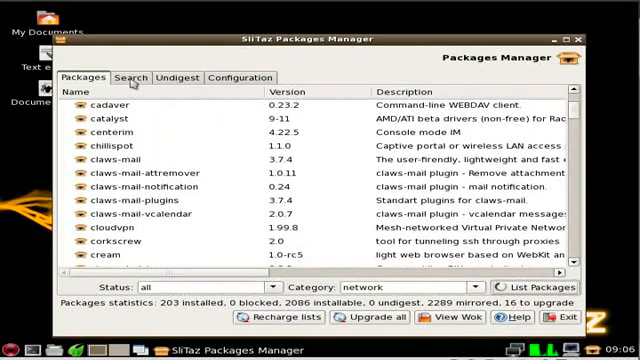
Search package names and descriptions for 'wire' to find wireshark.
{"action": "left_click", "coordinate": [133, 77]}
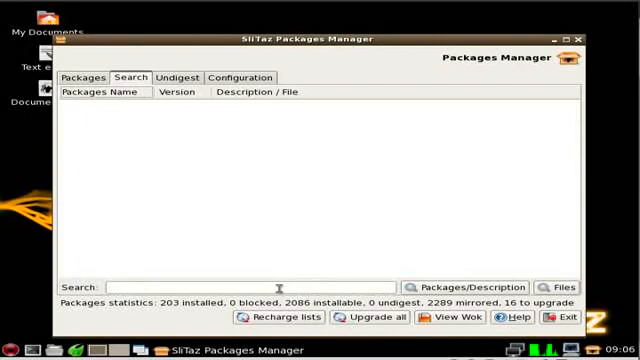
{"action": "left_click", "coordinate": [250, 287]}
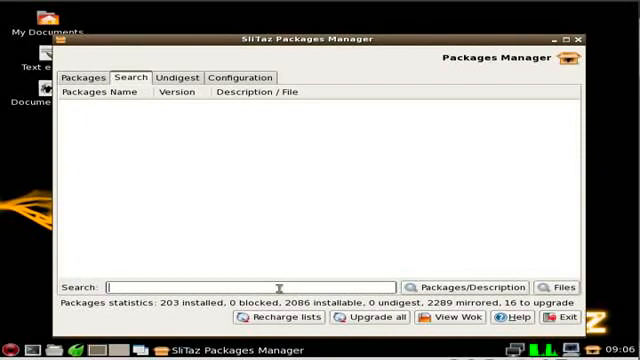
{"action": "type", "text": "wire"}
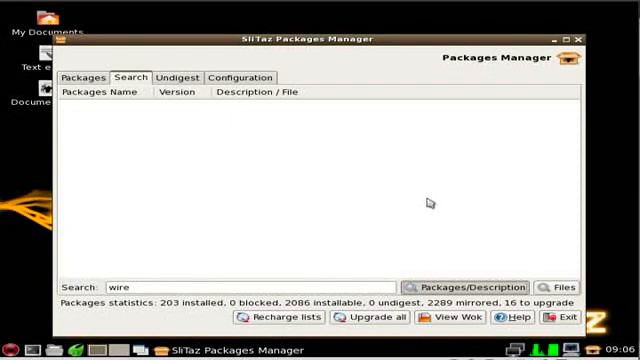
{"action": "mouse_move", "coordinate": [379, 239]}
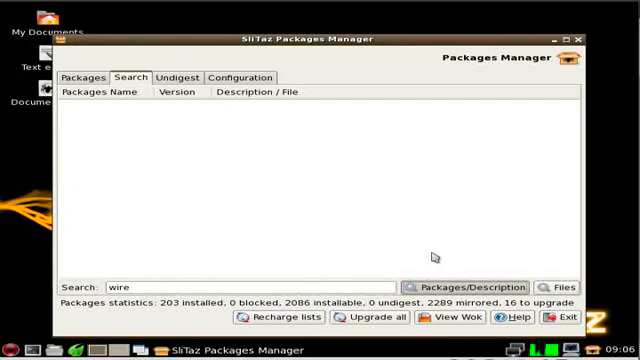
{"action": "mouse_move", "coordinate": [165, 310]}
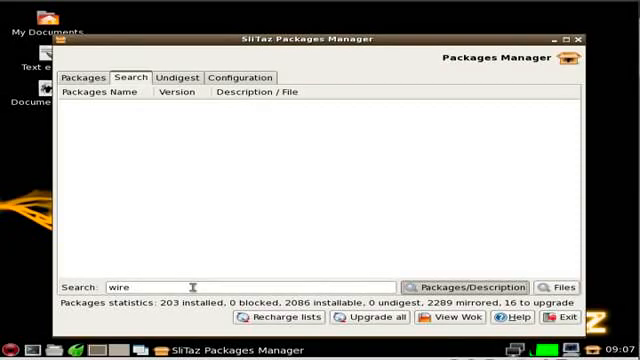
{"action": "mouse_move", "coordinate": [289, 221]}
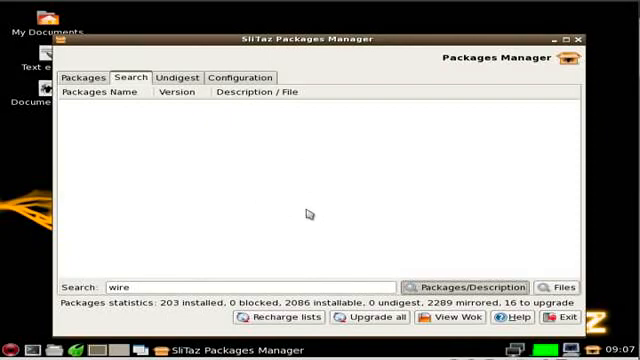
{"action": "left_click", "coordinate": [466, 287]}
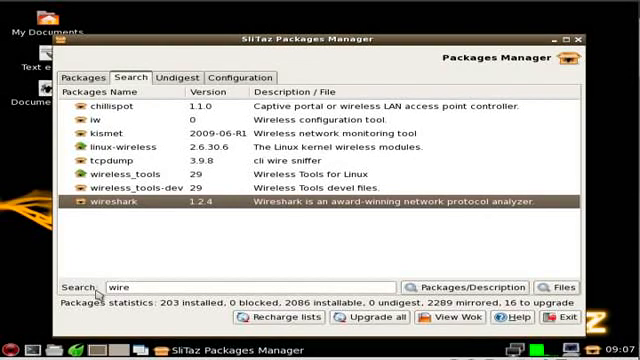
{"action": "mouse_move", "coordinate": [210, 273]}
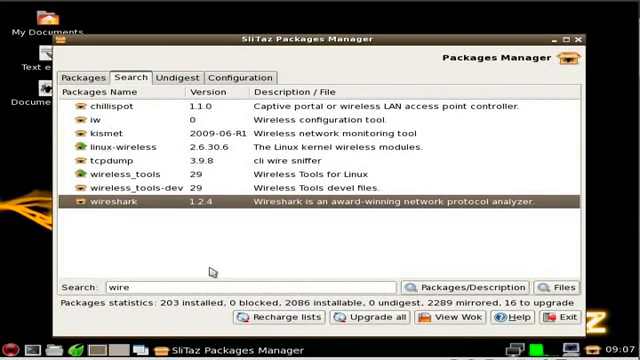
View the Configuration and Search tabs, then return to the network package list.
{"action": "left_click", "coordinate": [177, 77]}
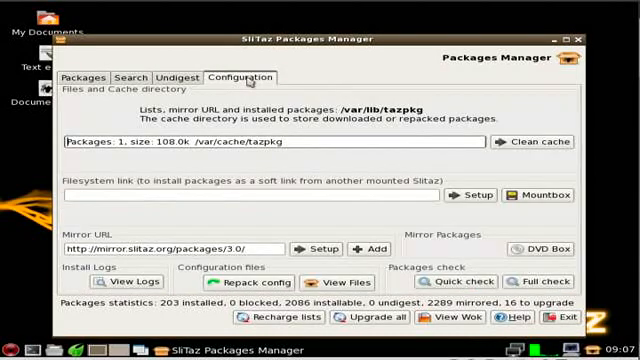
{"action": "left_click", "coordinate": [137, 77]}
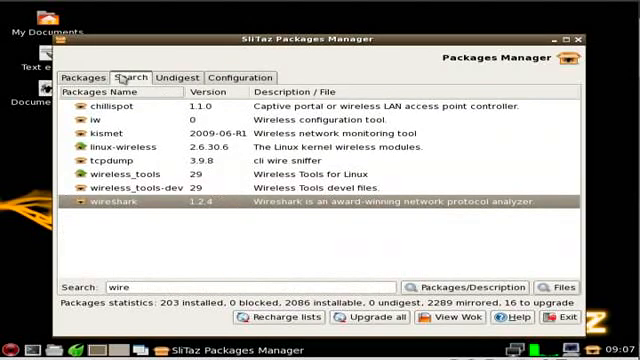
{"action": "left_click", "coordinate": [79, 77]}
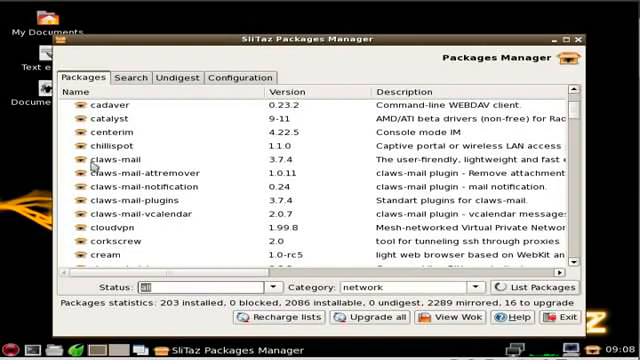
{"action": "double_click", "coordinate": [130, 161]}
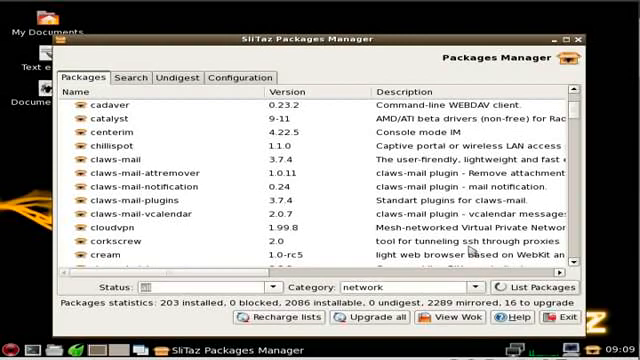
{"action": "mouse_move", "coordinate": [320, 128]}
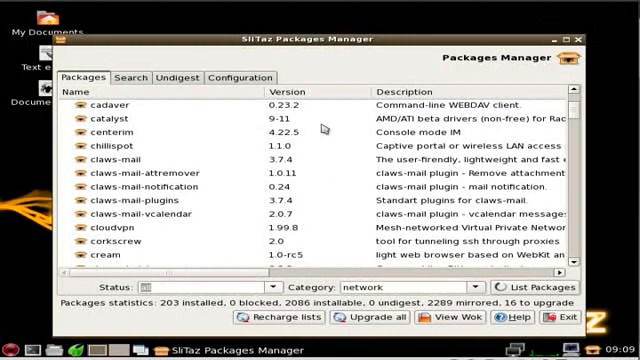